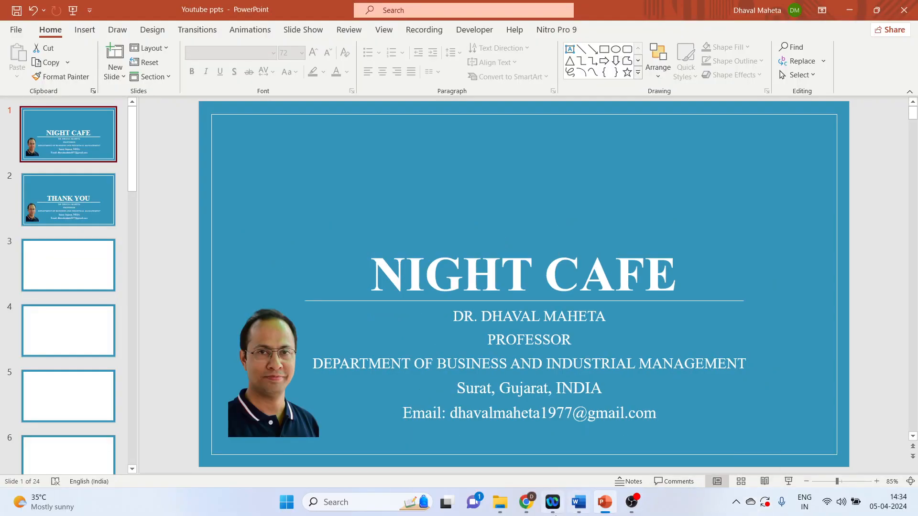
- Switch back to Chrome showing the Google results for 'night cafe ai'
click(526, 502)
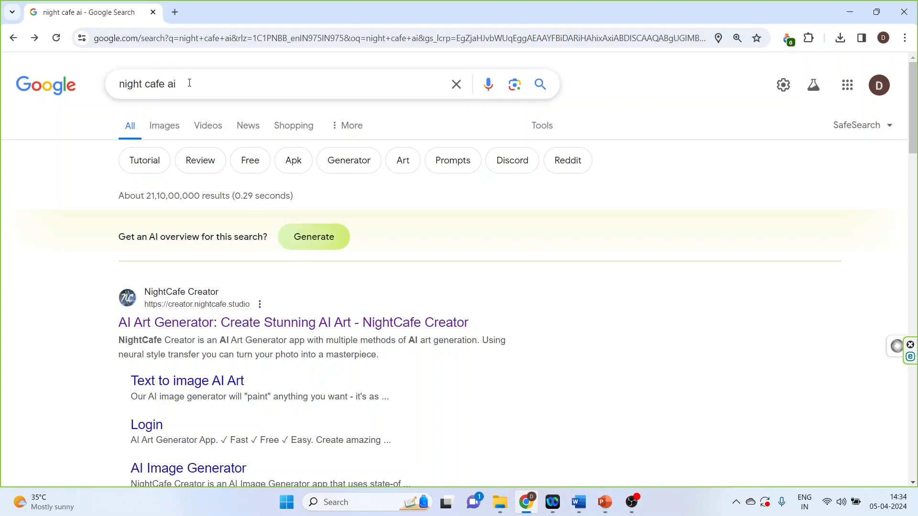
mouse_move(169, 336)
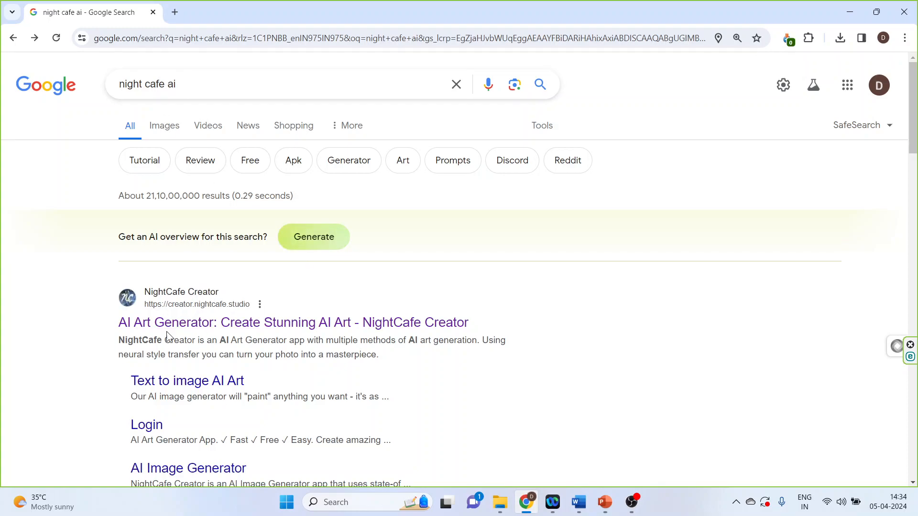
mouse_move(178, 335)
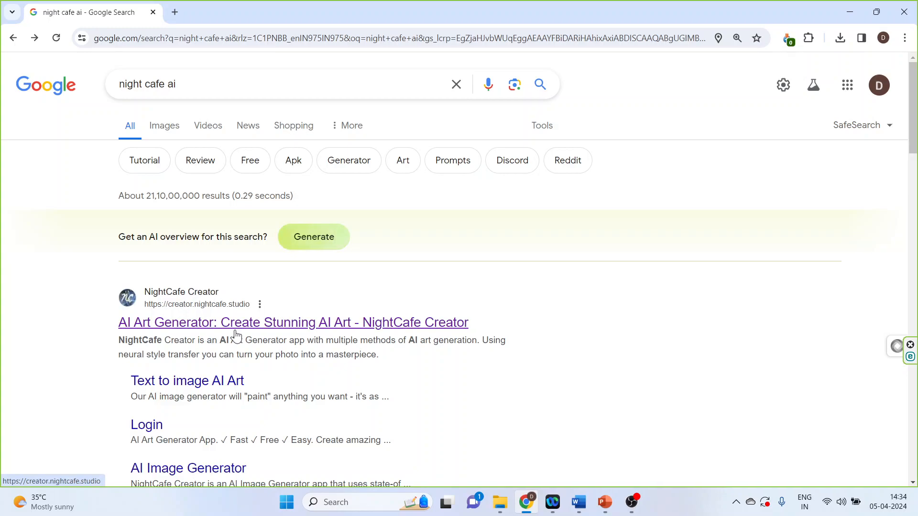
- Open NightCafe Creator and cycle random prompts until a tiny-fairy-on-a-mushroom prompt appears
click(293, 322)
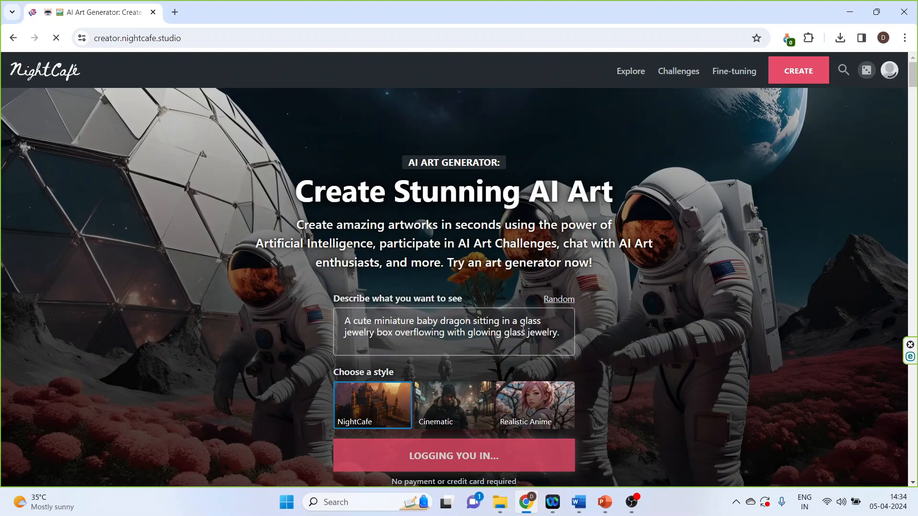
click(557, 300)
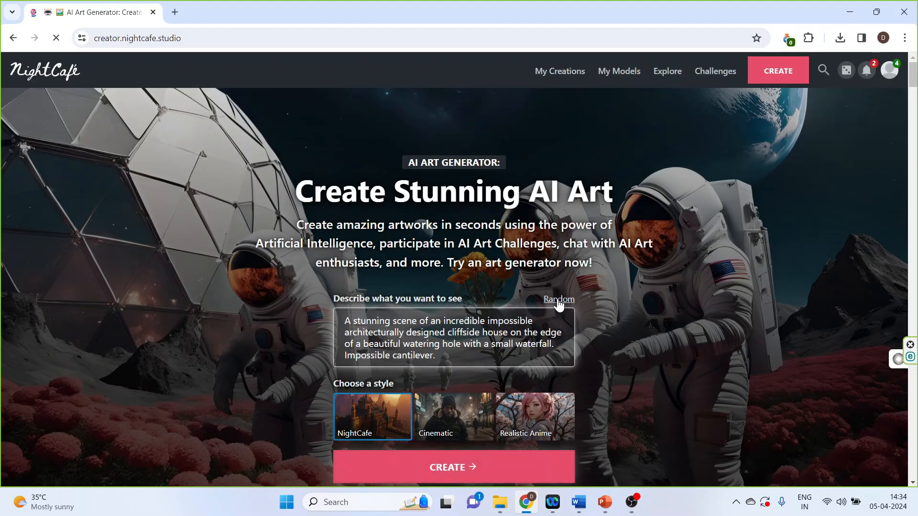
click(558, 299)
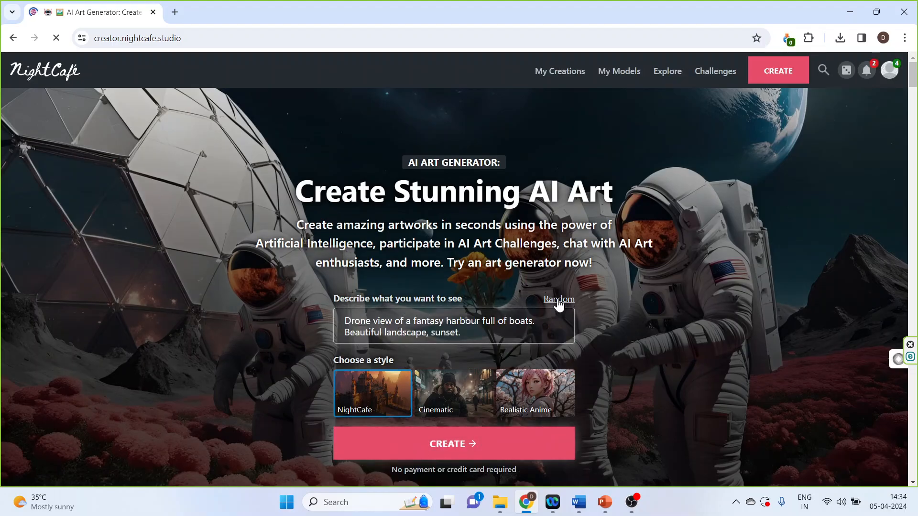
click(558, 299)
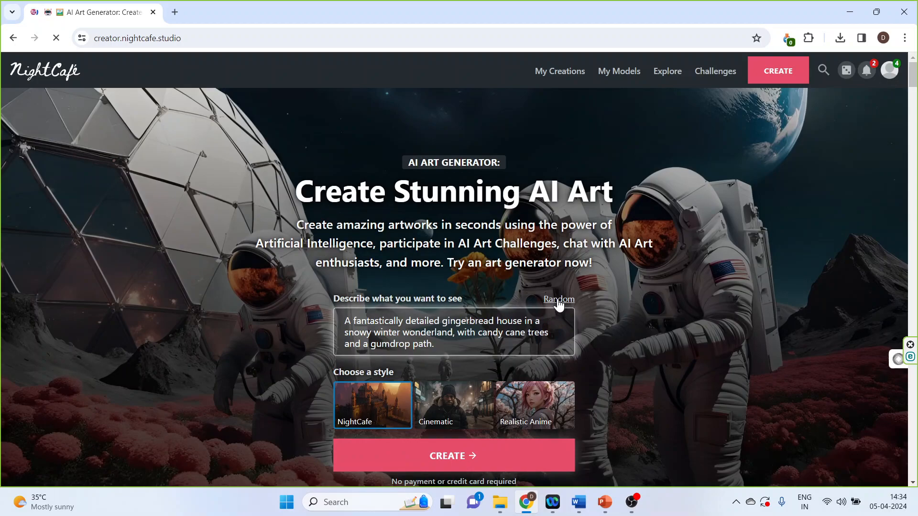
click(558, 299)
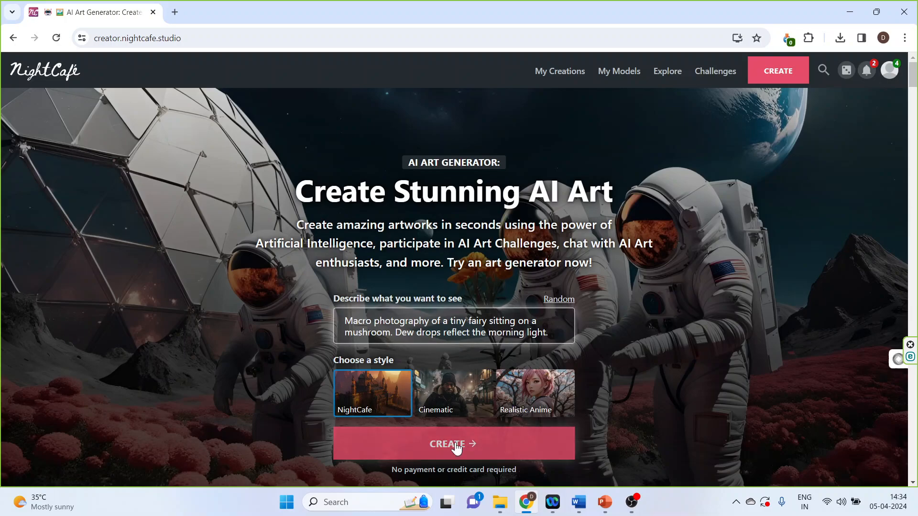
- Create the fairy-on-a-dew-covered-mushroom image from the prompt
click(453, 444)
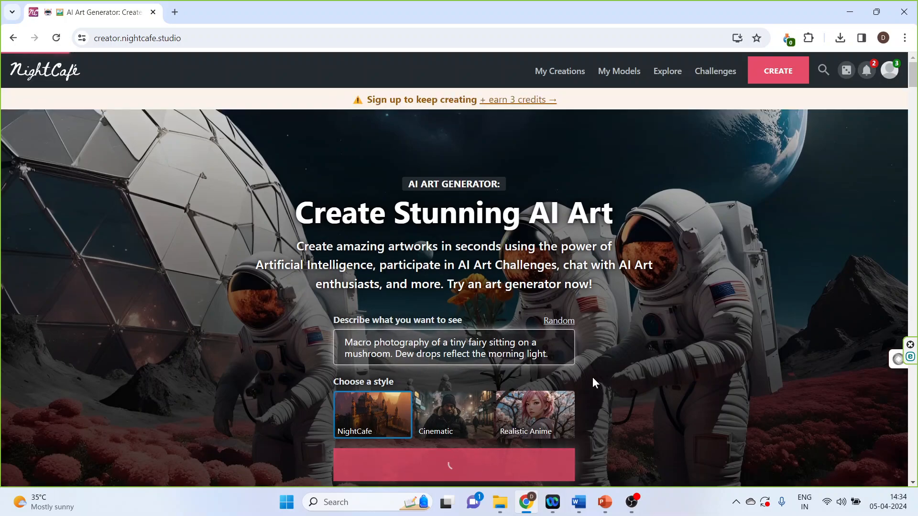
click(453, 465)
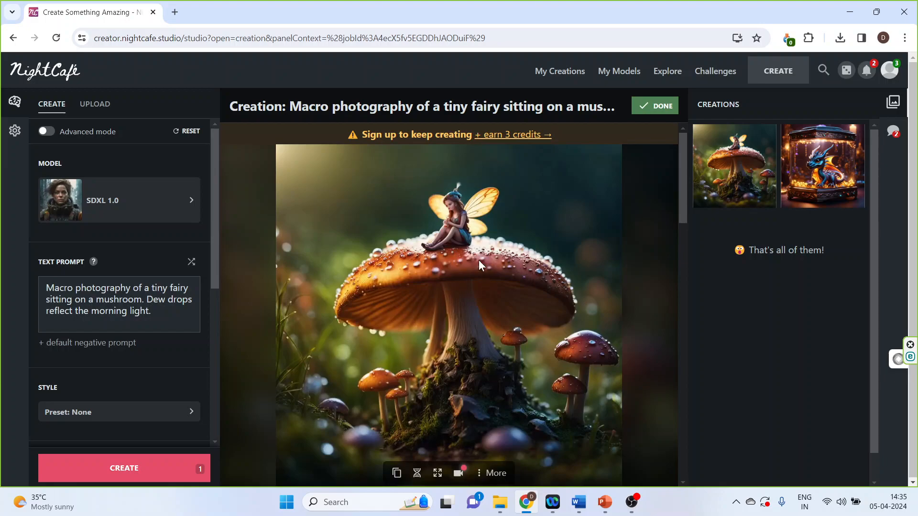
mouse_move(201, 281)
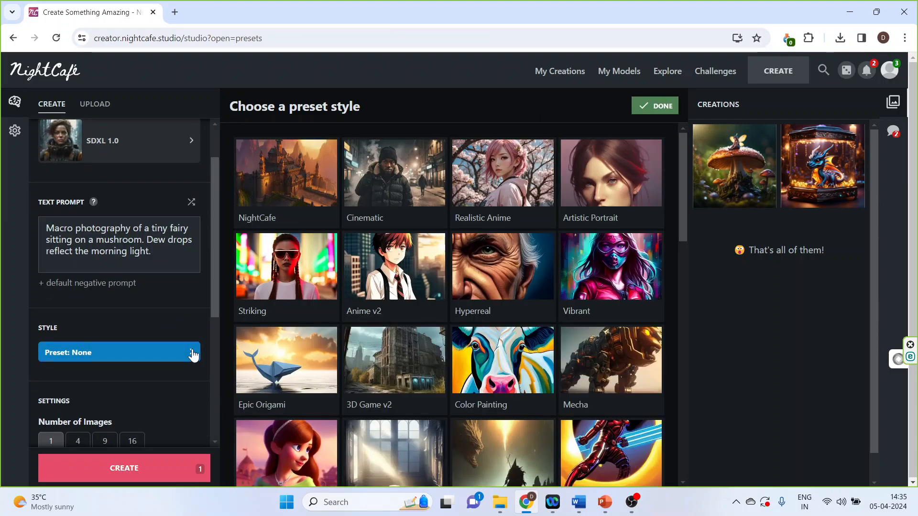
mouse_move(600, 196)
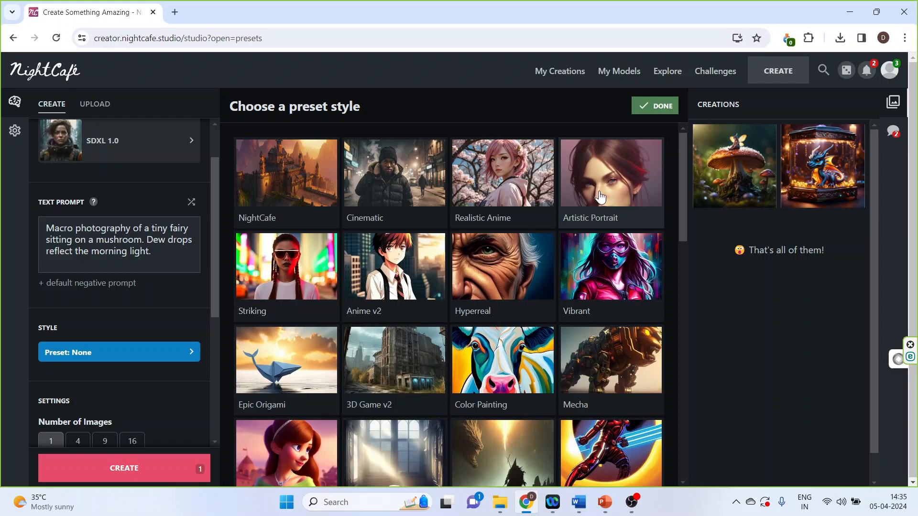
- Apply the Artistic Portrait style preset to the fairy prompt
click(611, 173)
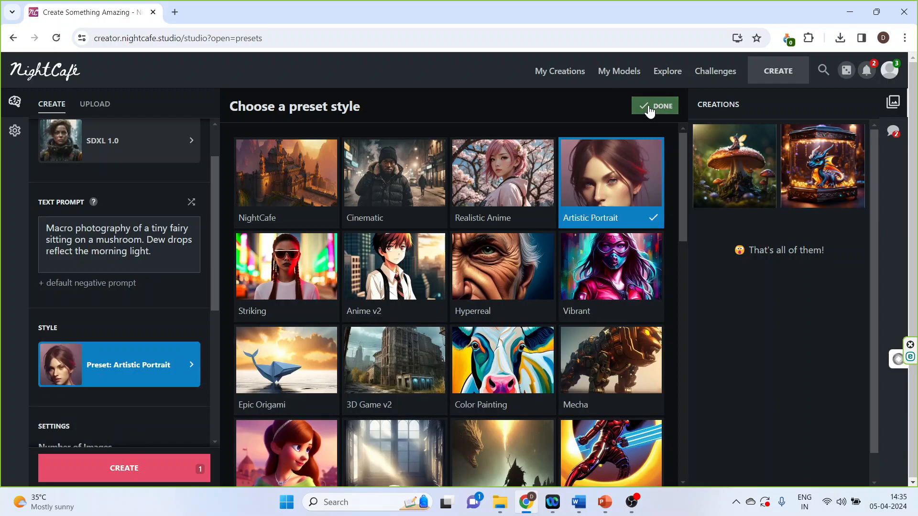
click(654, 106)
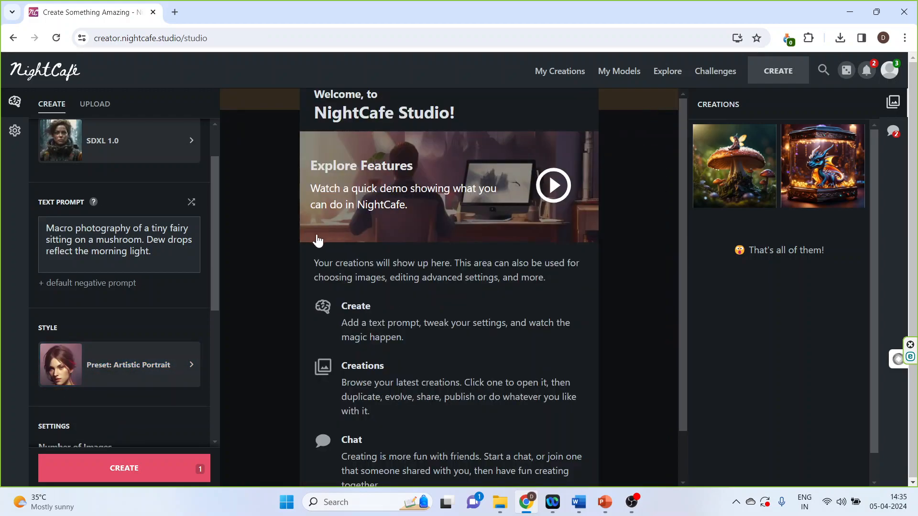
scroll(down, 3)
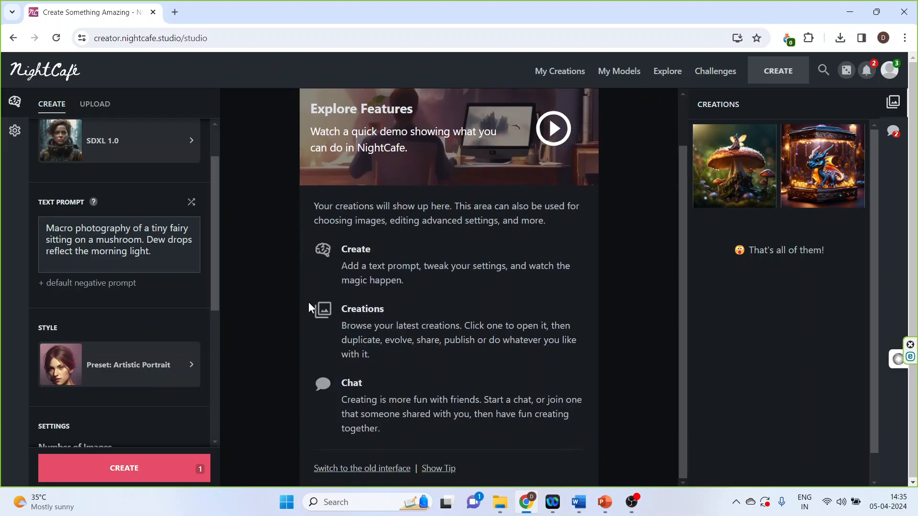
mouse_move(286, 446)
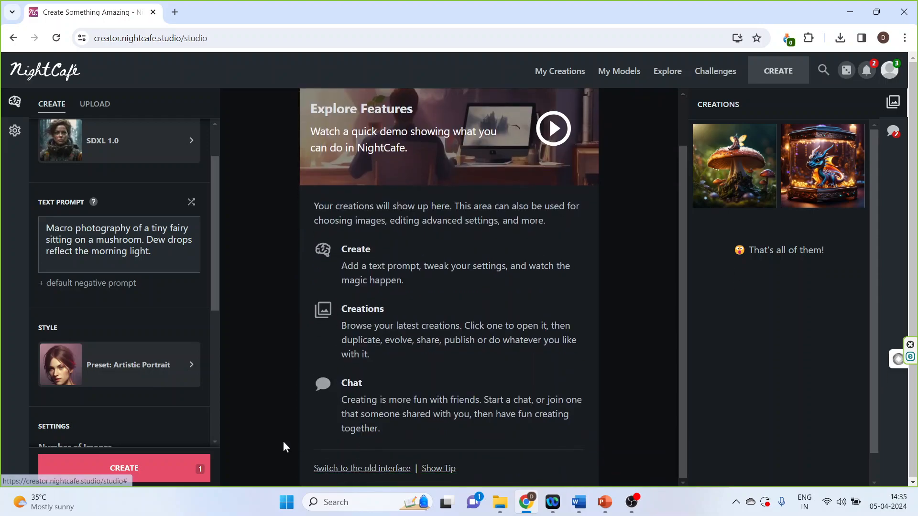
- Create the portrait-style fairy image beneath a dewy orange mushroom
click(736, 37)
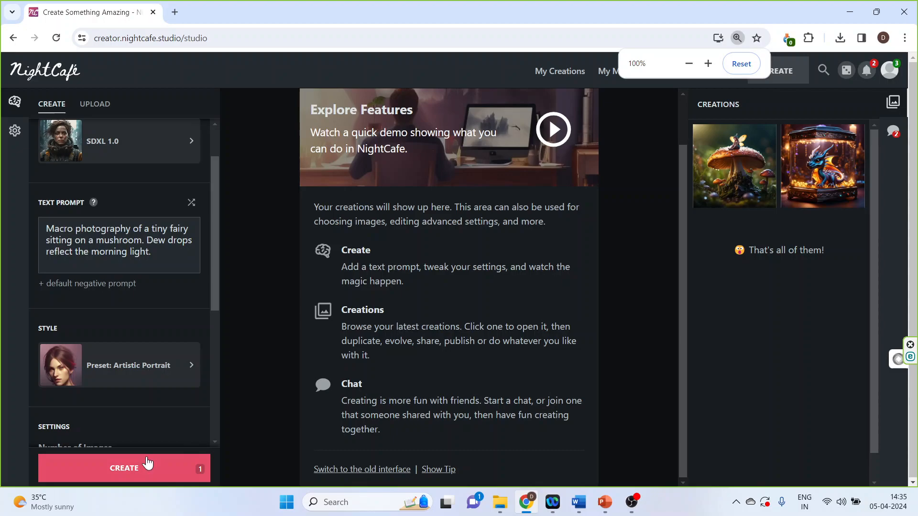
click(123, 469)
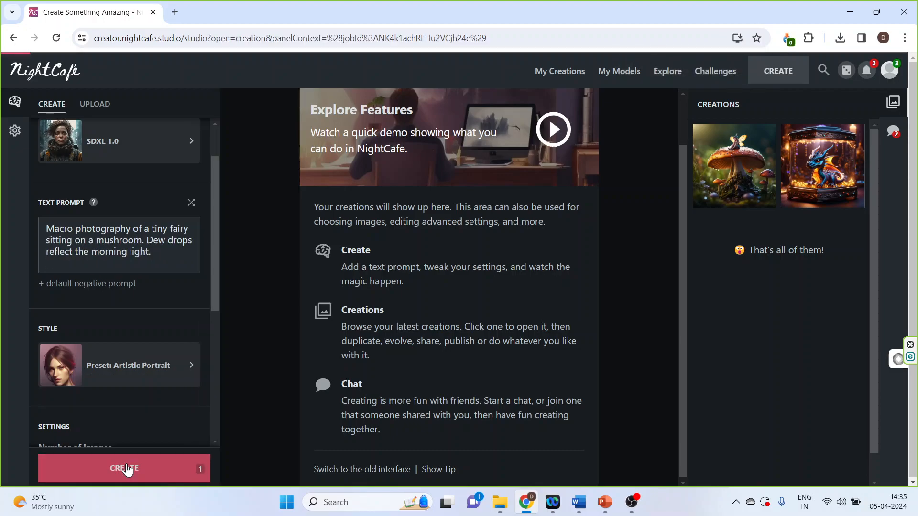
click(123, 469)
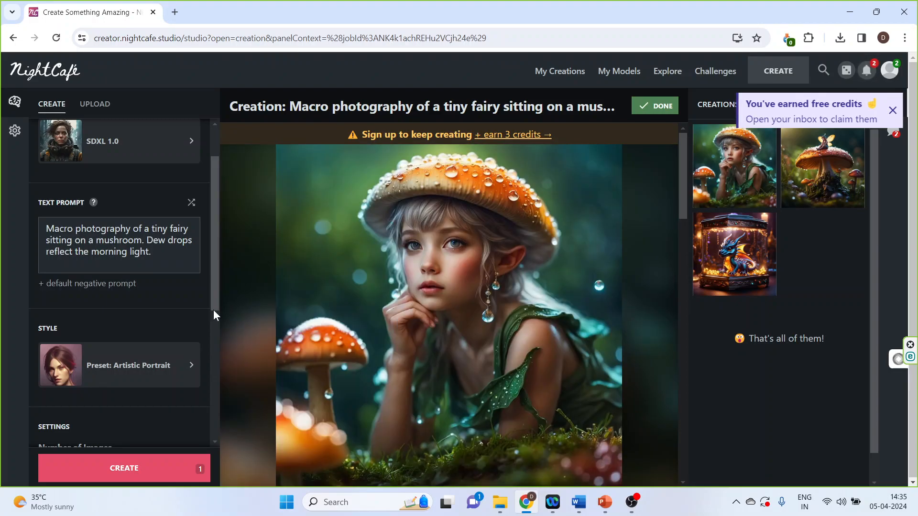
scroll(down, 3)
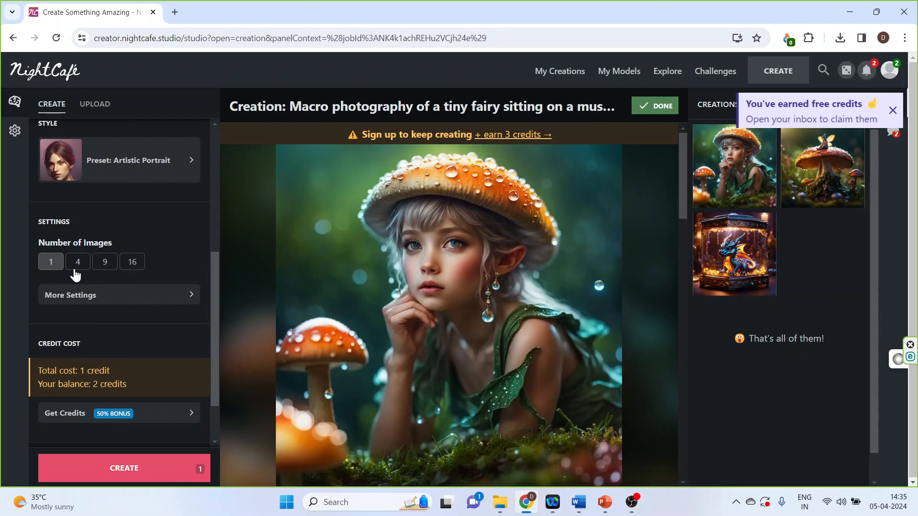
click(654, 106)
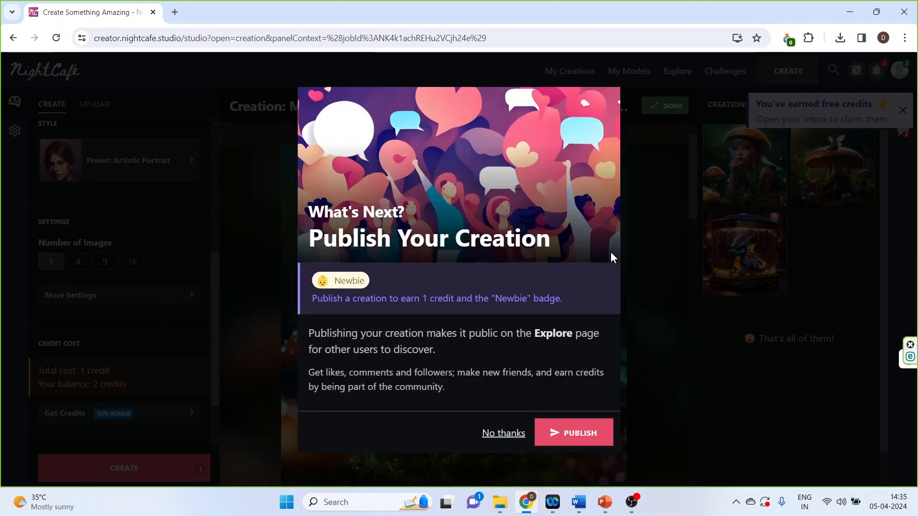
click(502, 433)
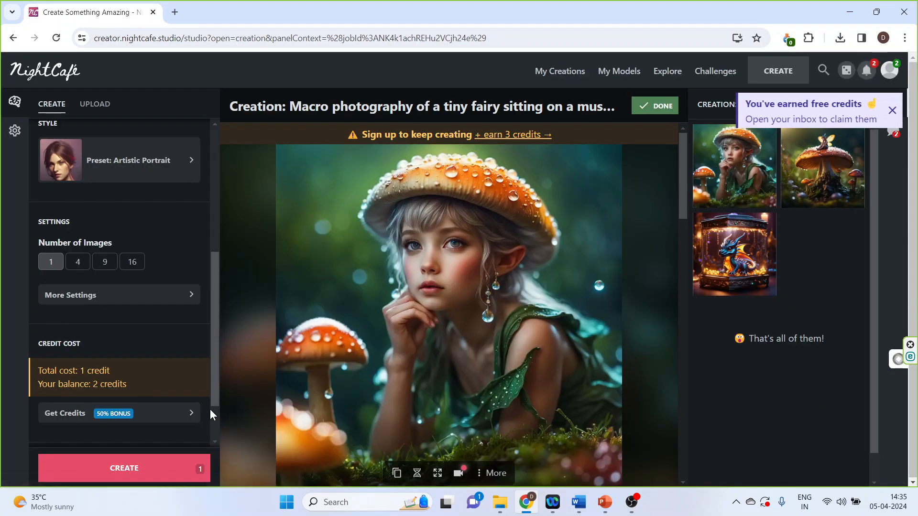
mouse_move(116, 397)
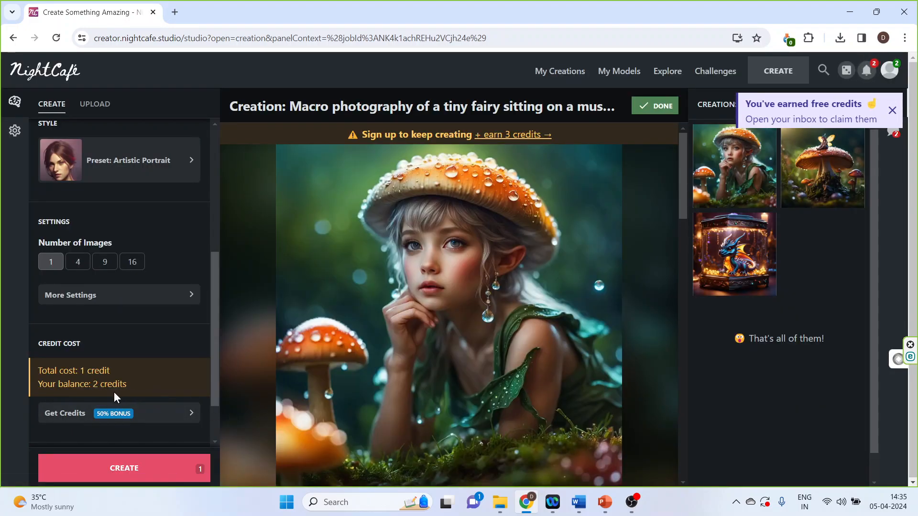
scroll(down, 3)
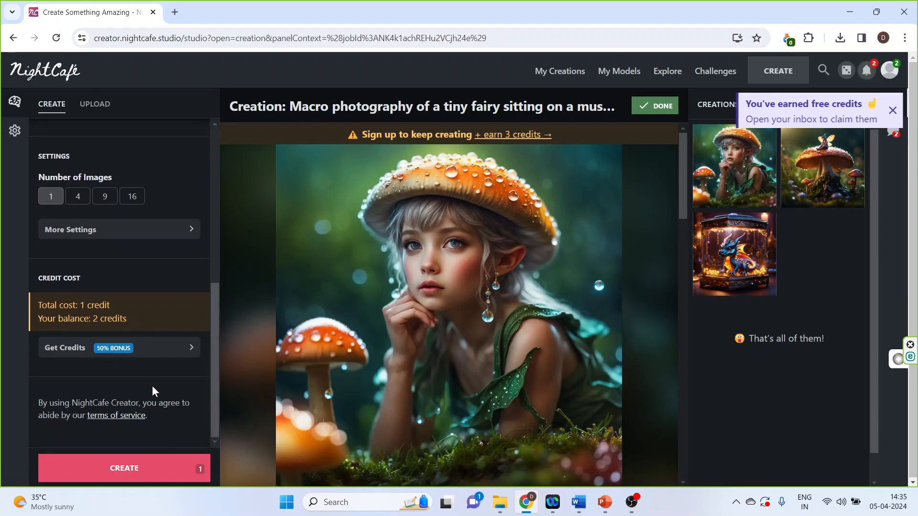
mouse_move(94, 111)
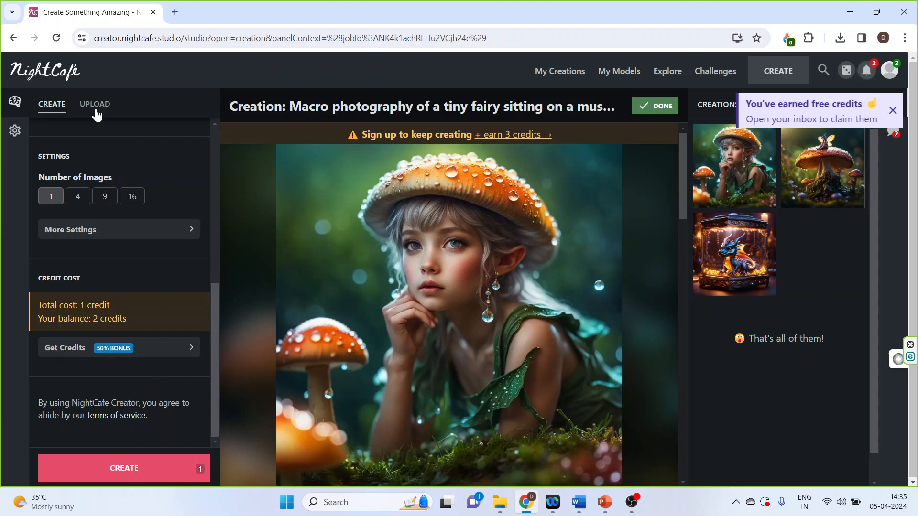
- View the Upload form for outside images and its Prompts field
click(94, 105)
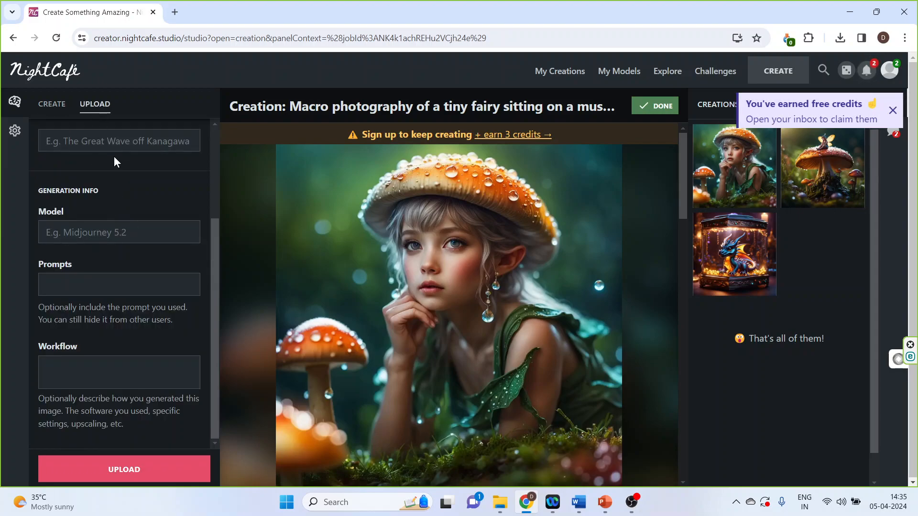
scroll(up, 3)
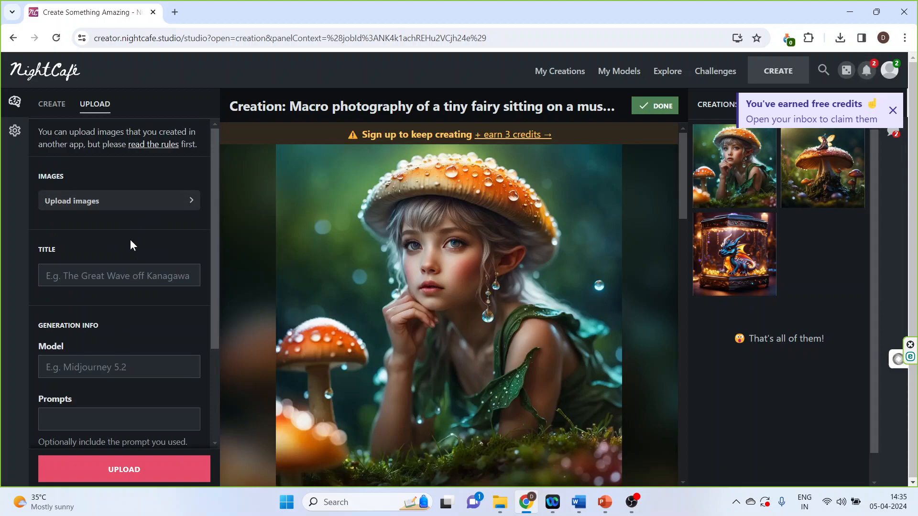
mouse_move(130, 235)
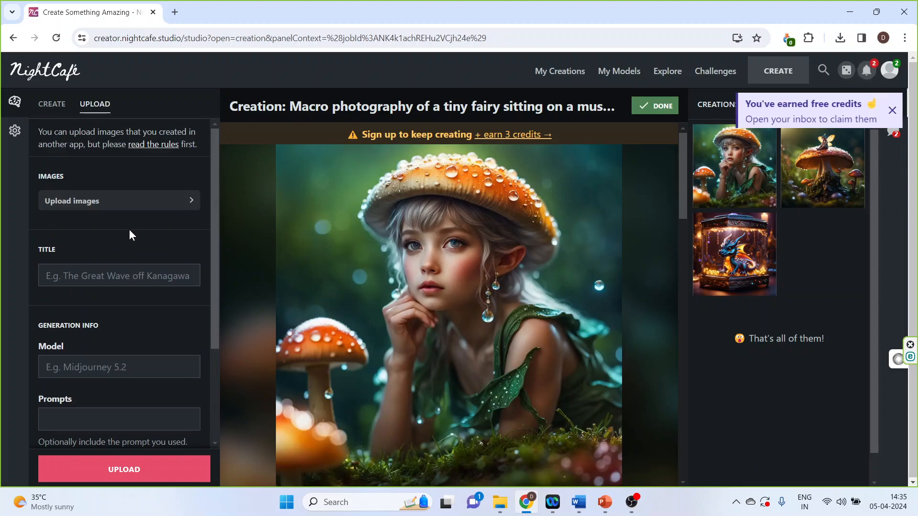
scroll(down, 3)
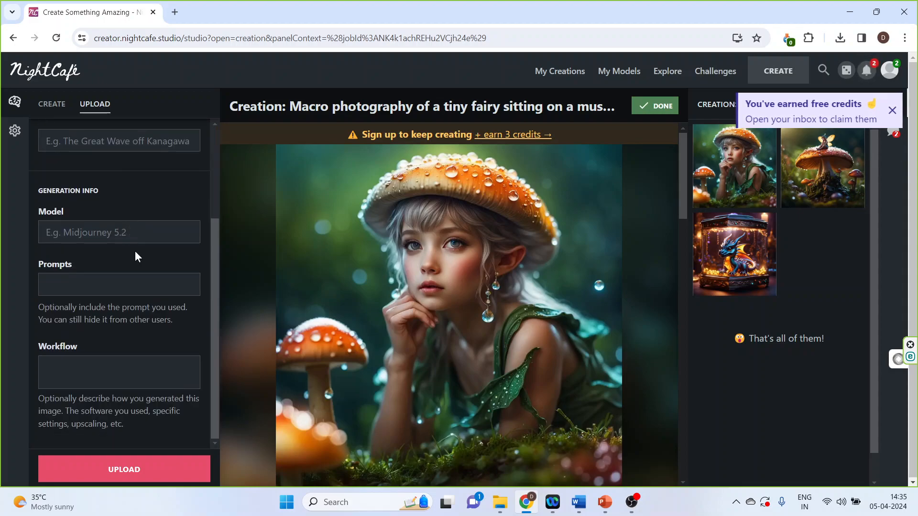
click(119, 284)
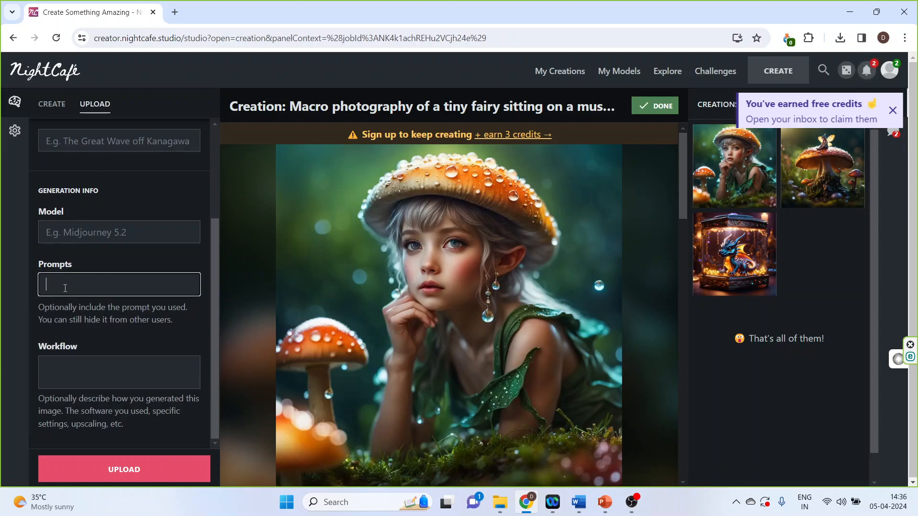
scroll(up, 3)
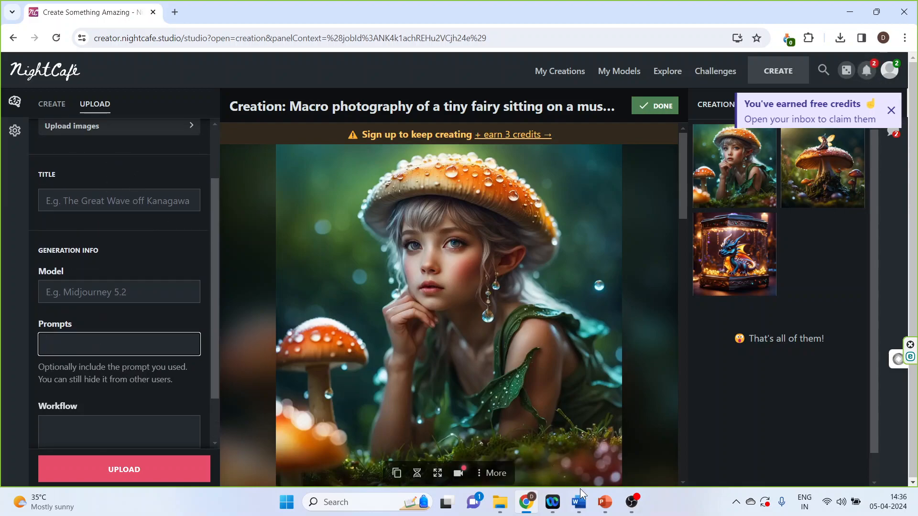
- Return to the PowerPoint presentation's THANK YOU slide
click(605, 502)
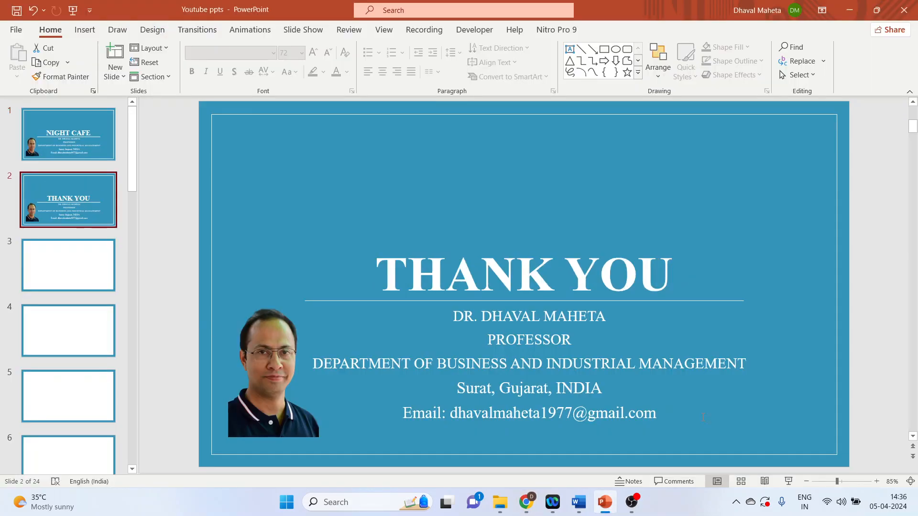